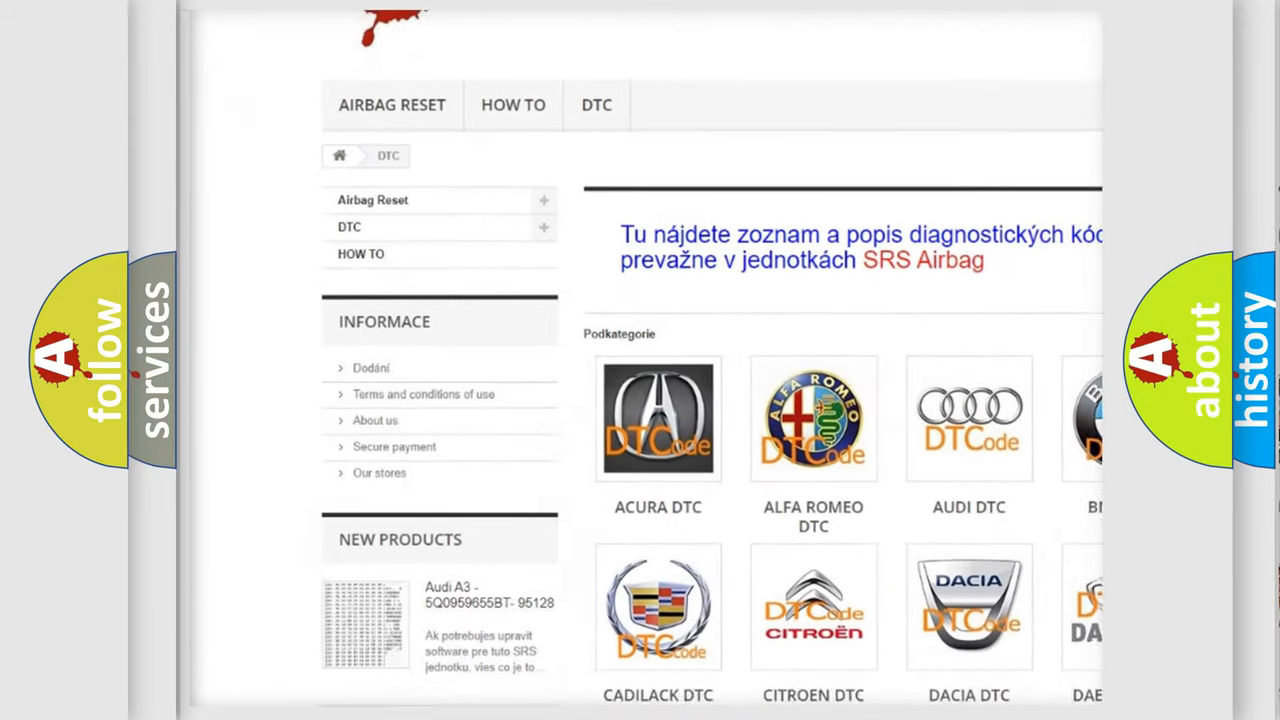
scroll("down", 3)
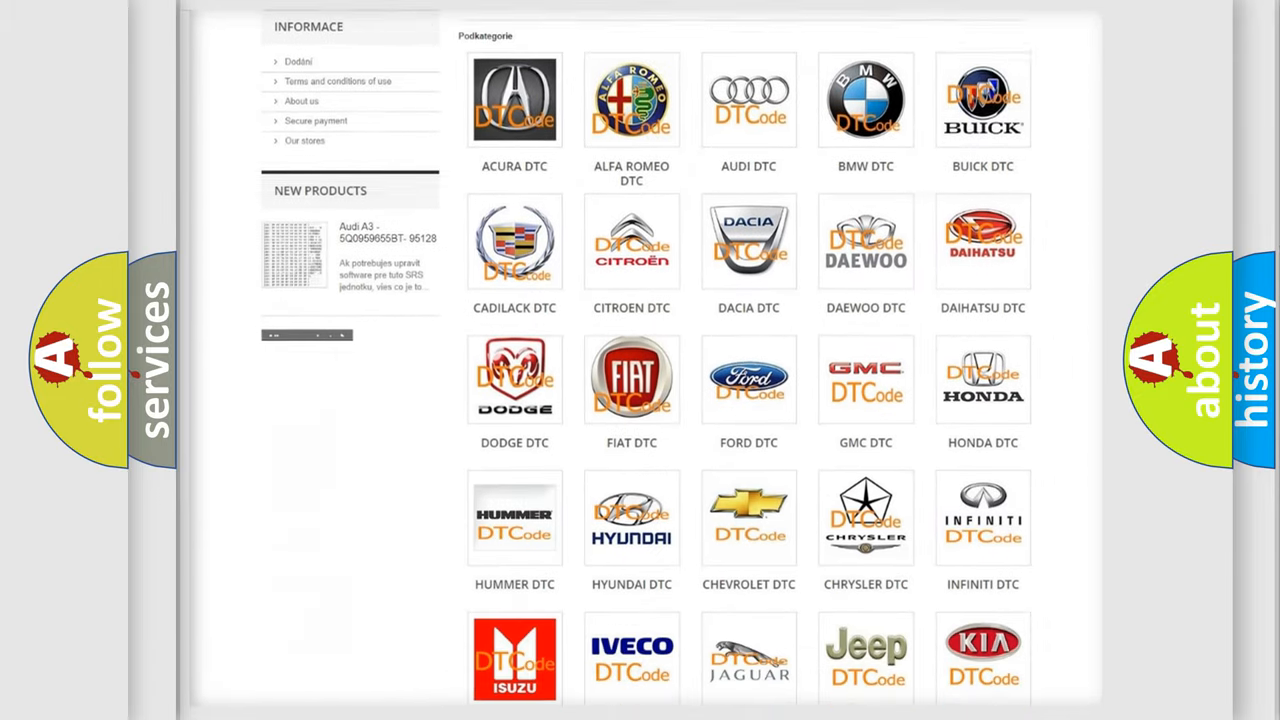
scroll("down", 3)
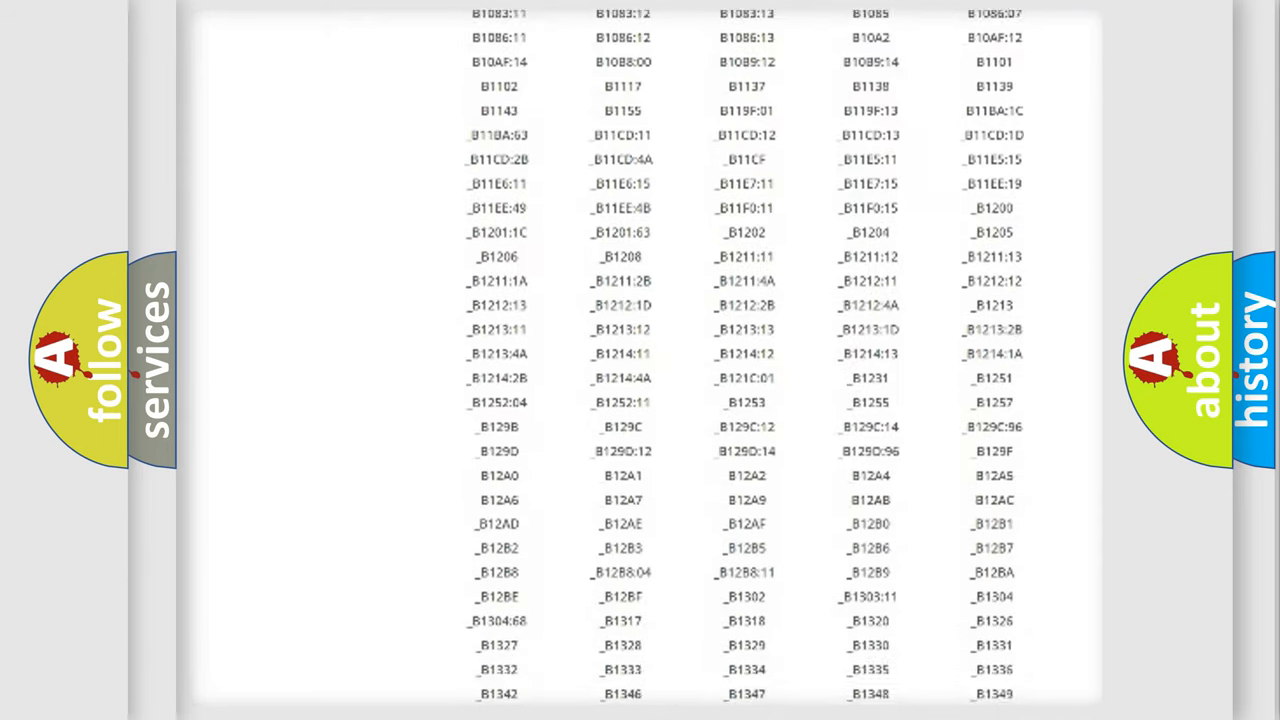
scroll("down", 3)
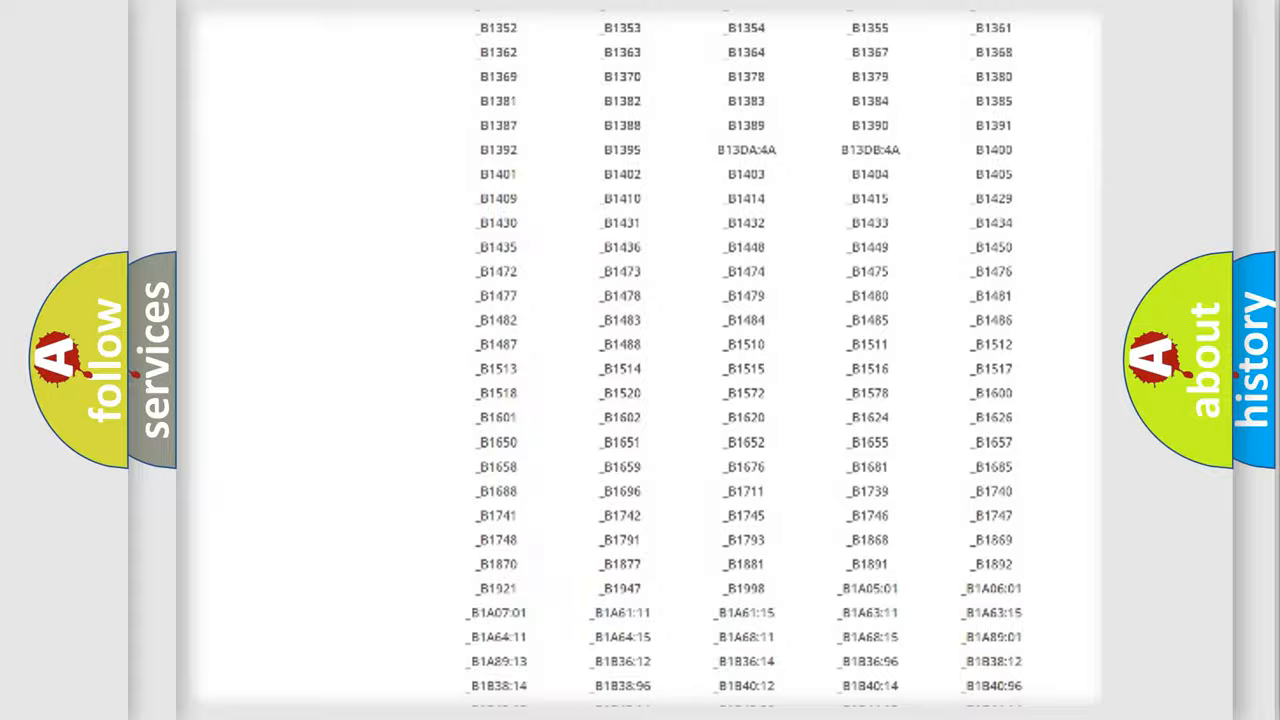